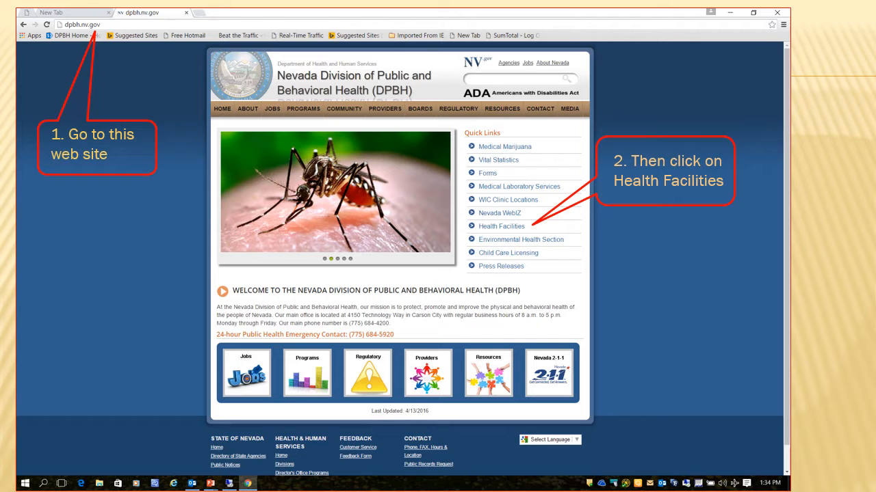
Reach Resources for Providers via the Health Facilities quick link.
{"action": "left_click", "coordinate": [501, 227]}
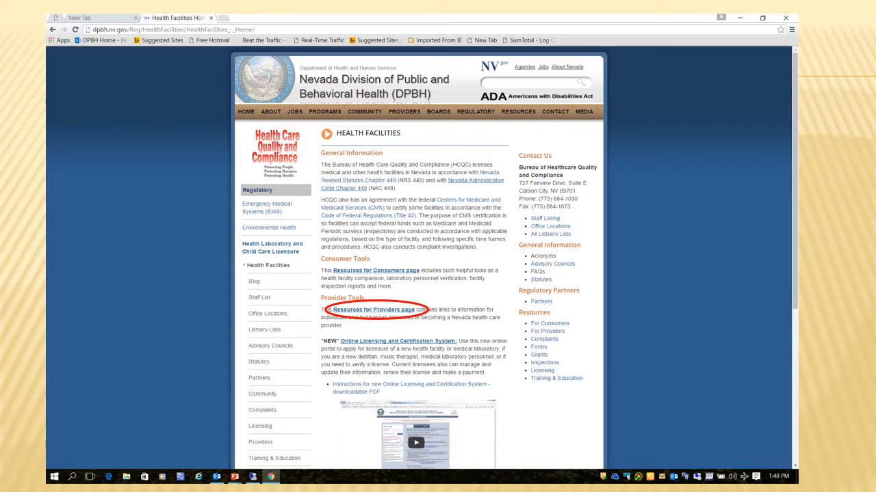
{"action": "left_click", "coordinate": [372, 309]}
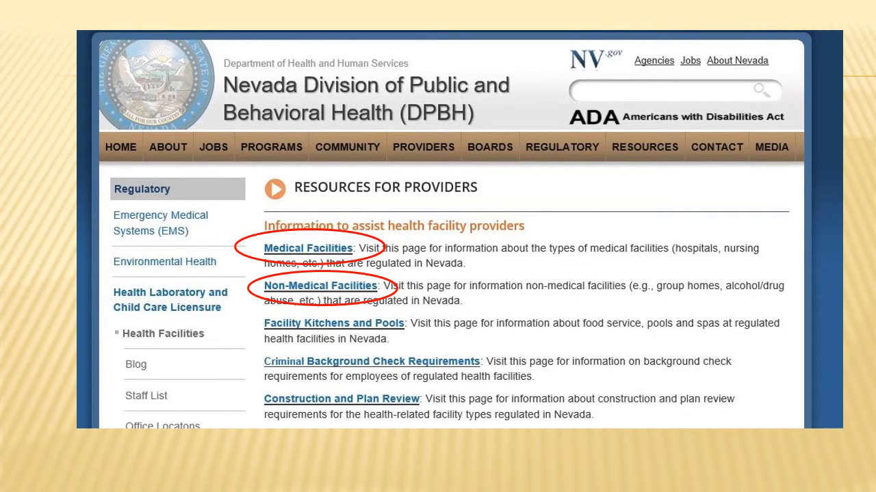
Reach the Personal Care Agency page from the Non-Medical Facilities list.
{"action": "left_click", "coordinate": [320, 286]}
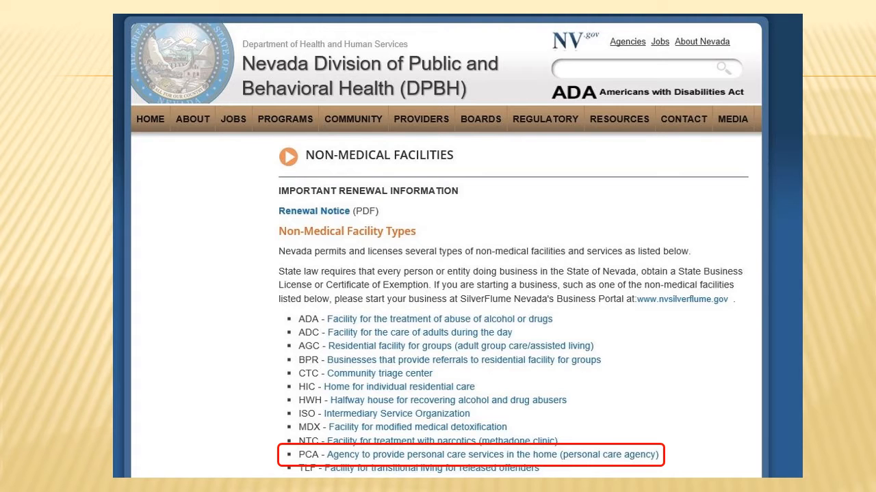
{"action": "left_click", "coordinate": [487, 454]}
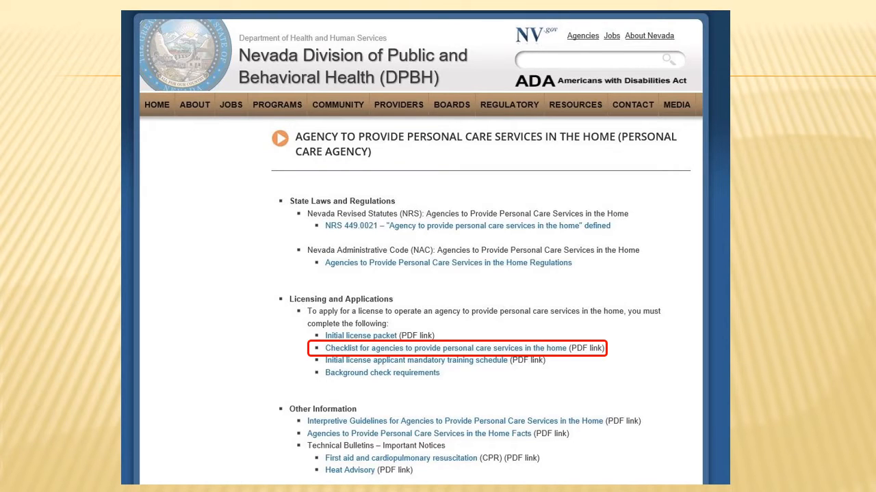
View the Personal Care Agency application checklist PDF.
{"action": "left_click", "coordinate": [445, 349]}
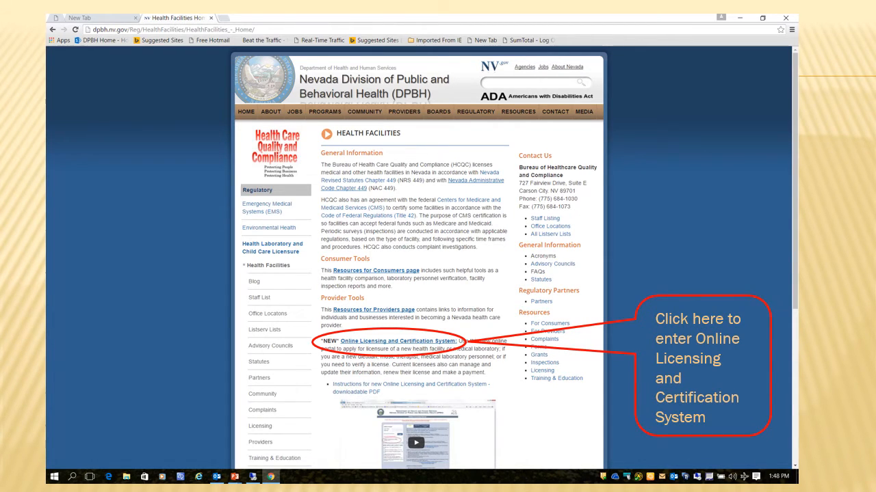
Enter the Online Licensing System and start a new Health Facility application.
{"action": "left_click", "coordinate": [400, 341]}
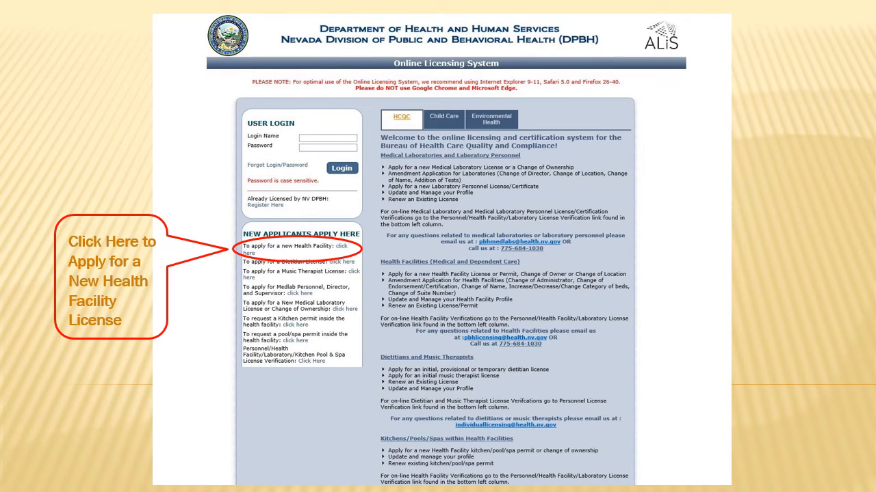
{"action": "left_click", "coordinate": [340, 249]}
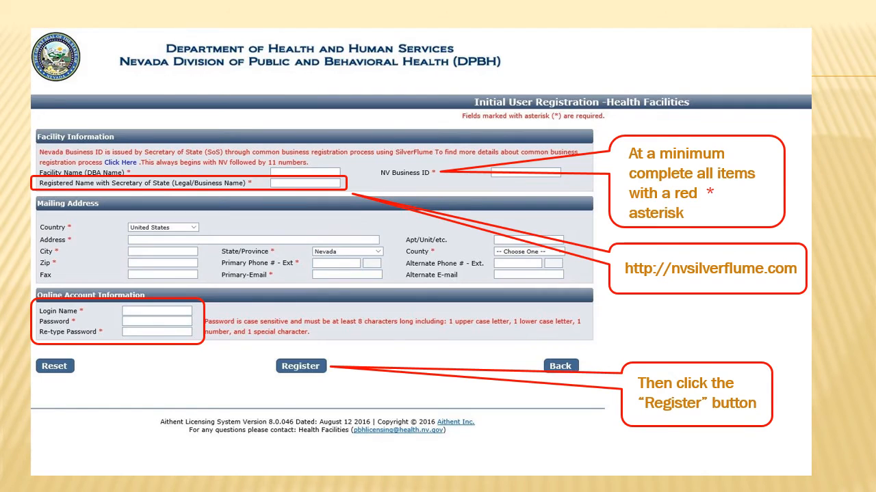
{"action": "left_click", "coordinate": [301, 367]}
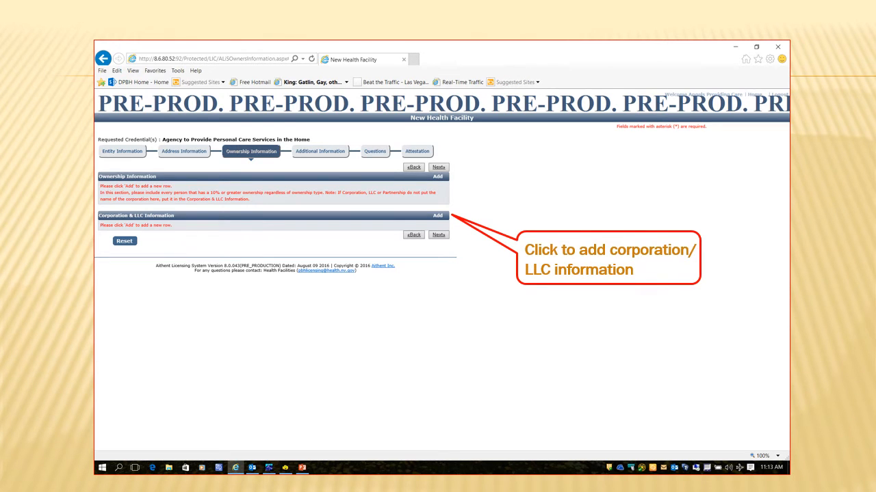
Add corporation/LLC ownership details and save the owner record.
{"action": "left_click", "coordinate": [436, 177]}
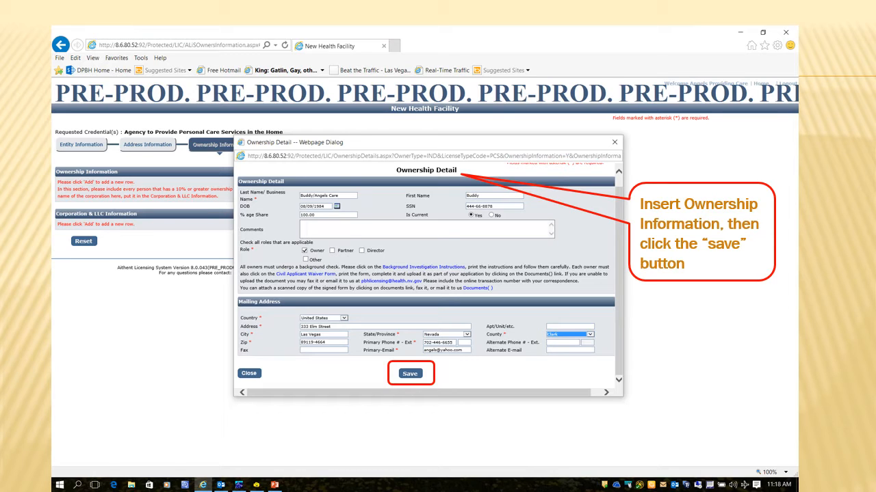
{"action": "left_click", "coordinate": [411, 374]}
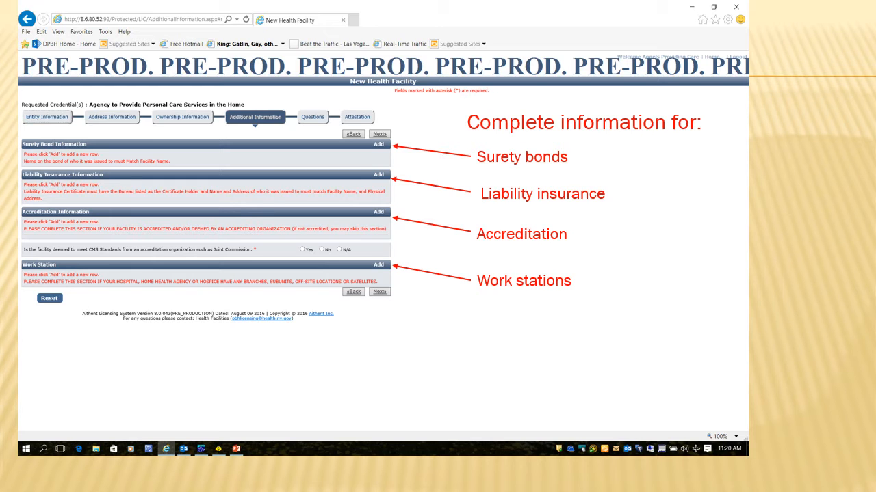
Add a surety bond entry with number, amount and dates, and save it.
{"action": "left_click", "coordinate": [377, 145]}
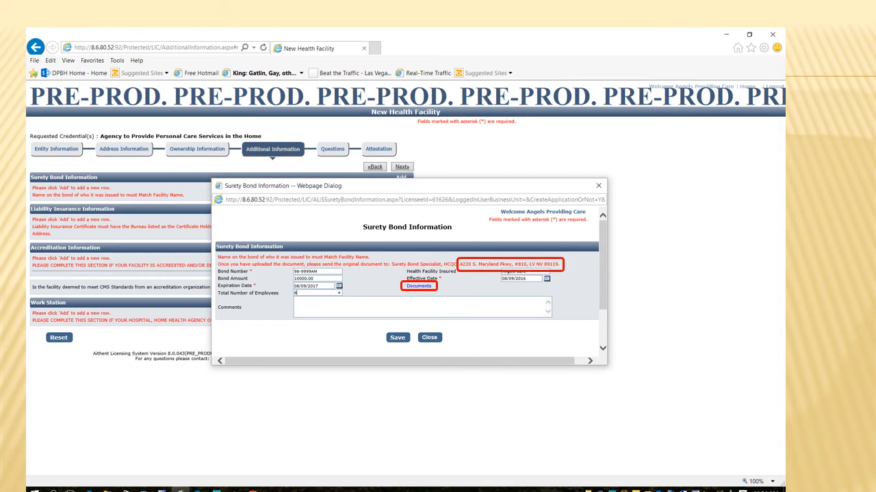
{"action": "left_click", "coordinate": [396, 336]}
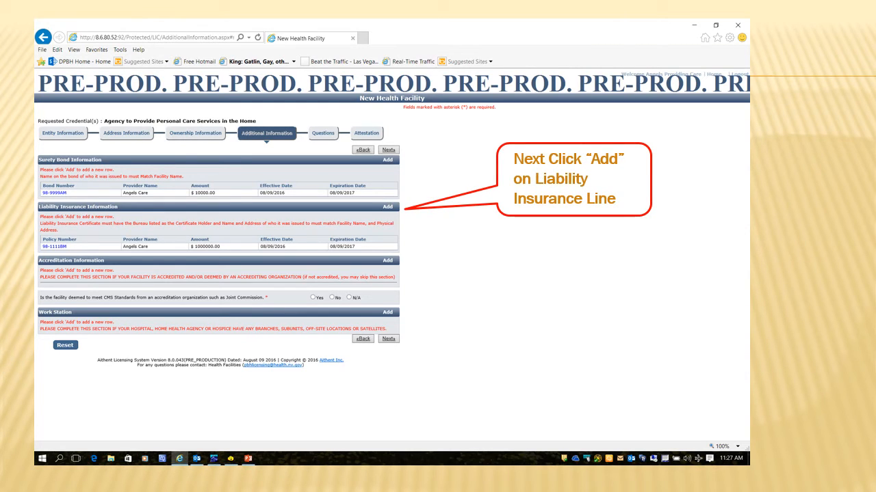
Add a liability insurance policy and bring up its Documents upload window.
{"action": "left_click", "coordinate": [387, 206]}
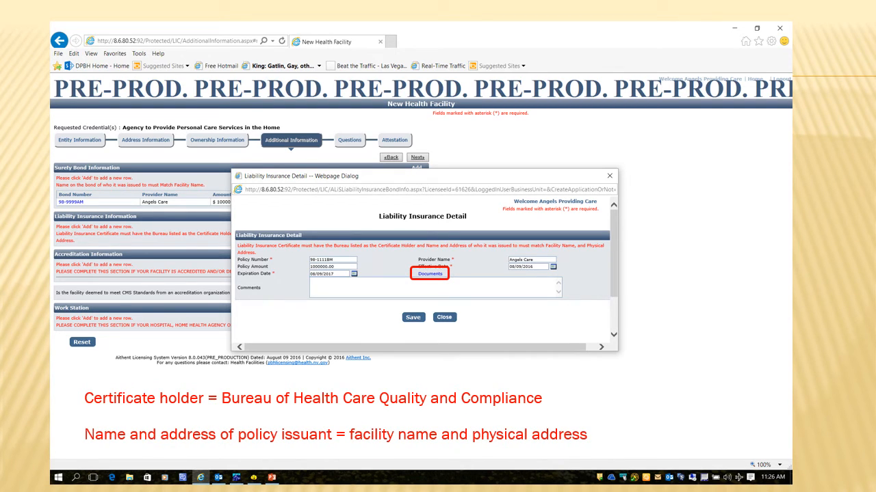
{"action": "left_click", "coordinate": [413, 318]}
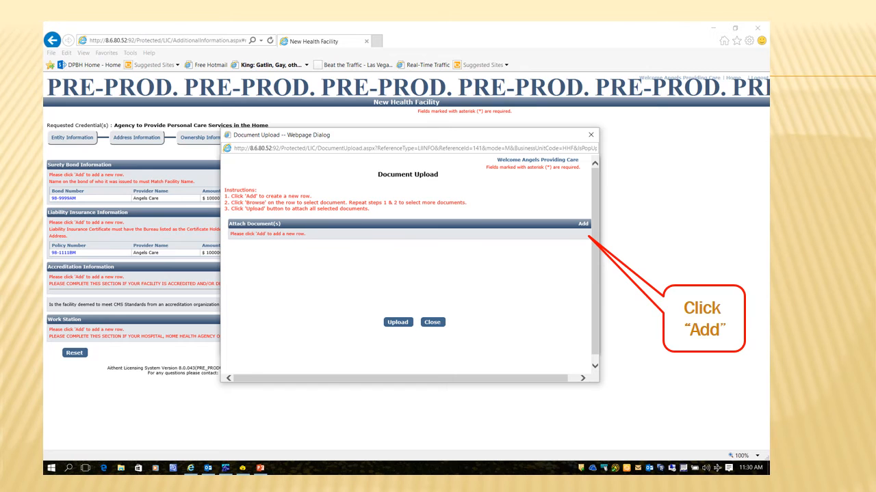
Add a new document attachment for the liability insurance certificate.
{"action": "left_click", "coordinate": [583, 225]}
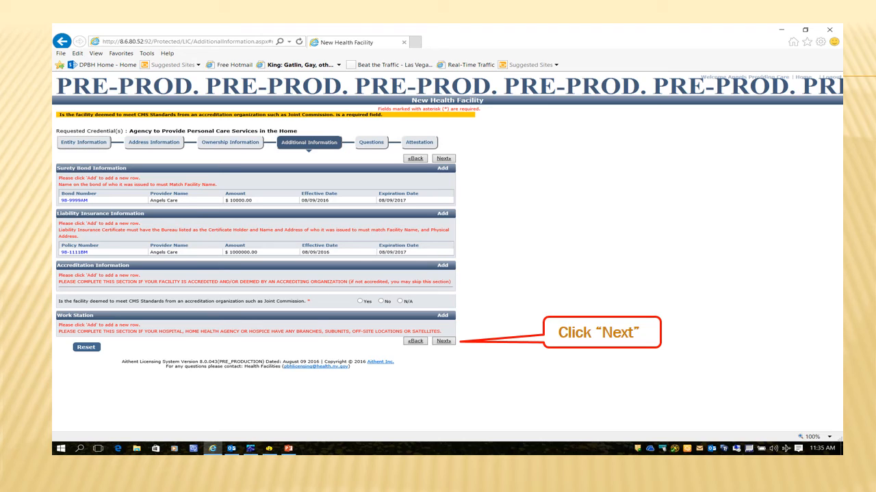
Answer the lab testing question on the Questions step and proceed to Attestation.
{"action": "left_click", "coordinate": [443, 341]}
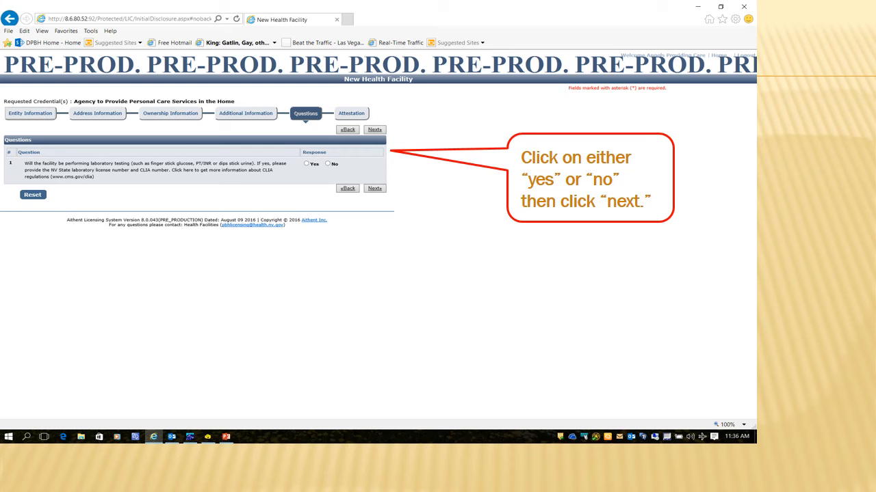
{"action": "left_click", "coordinate": [375, 128]}
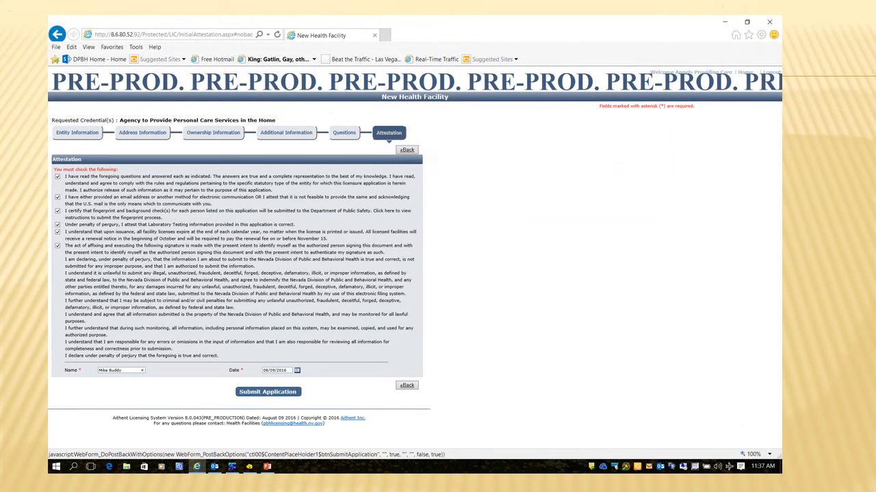